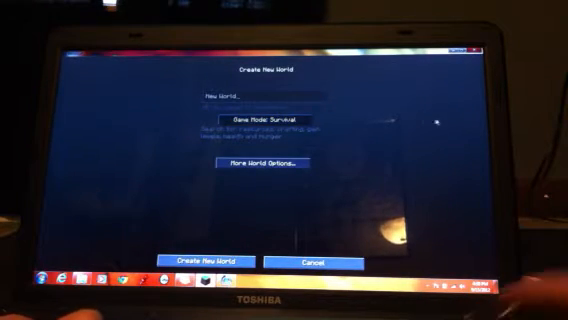
Create the world "New World" with Survival game mode
left_click(269, 162)
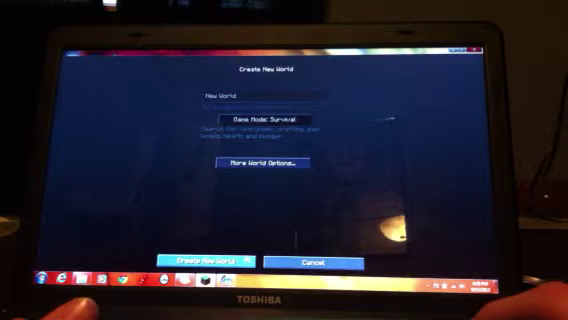
left_click(206, 258)
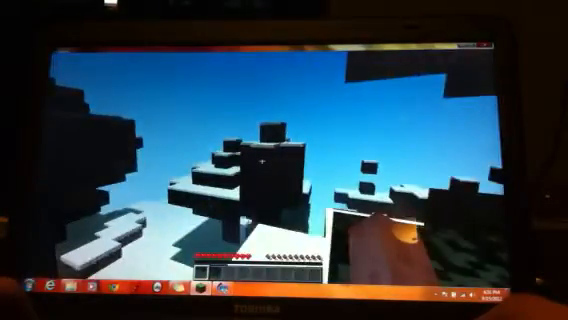
mouse_move(284, 160)
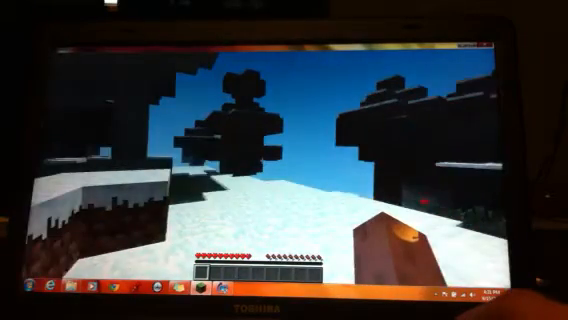
Pause the game and open the world to LAN with Allow Cheats on
key("Escape")
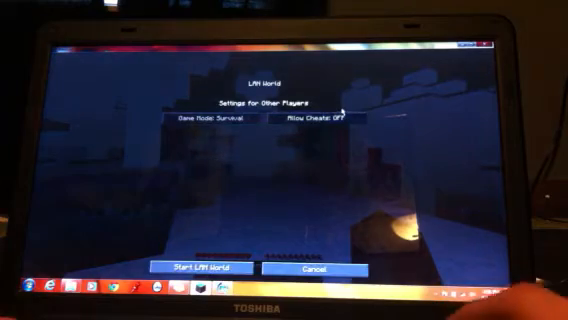
left_click(203, 270)
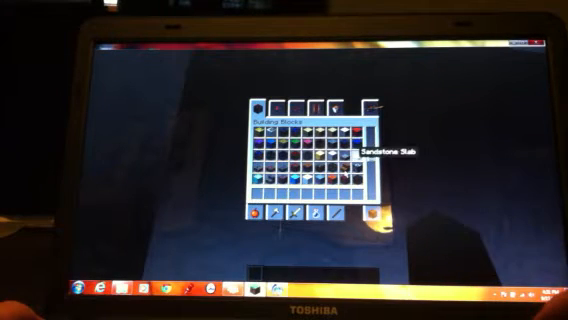
mouse_move(348, 162)
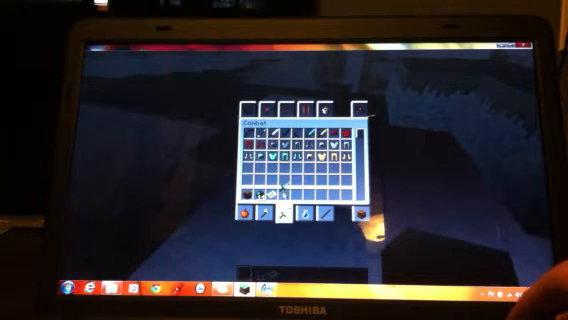
mouse_move(262, 192)
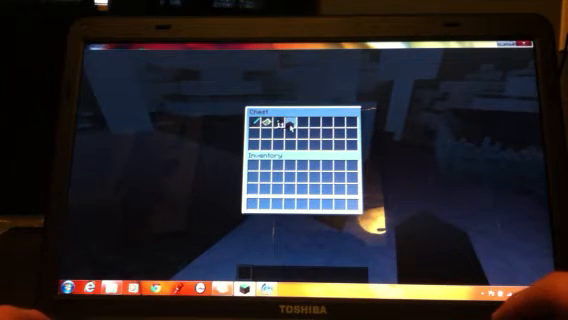
mouse_move(290, 118)
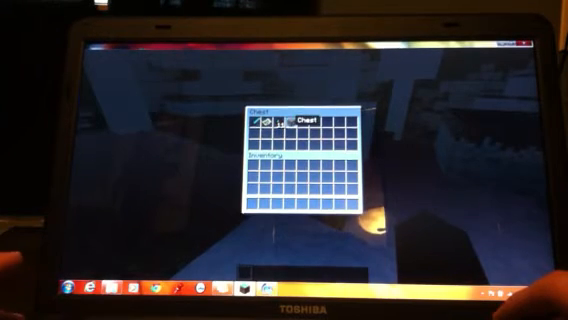
Close the chest holding the sword, map and 16 ender pearls
key("Escape")
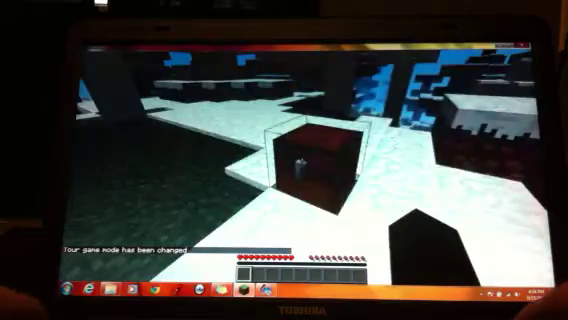
Open the inventory after returning to survival mode
key("e")
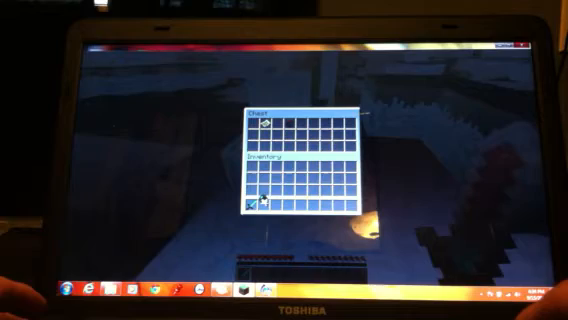
Close the chest, keeping the sword and ender pearls in the hotbar
key("Escape")
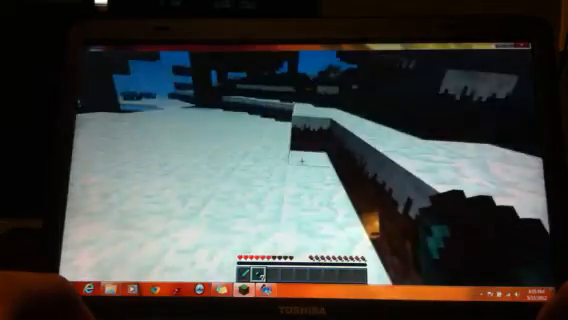
mouse_move(284, 160)
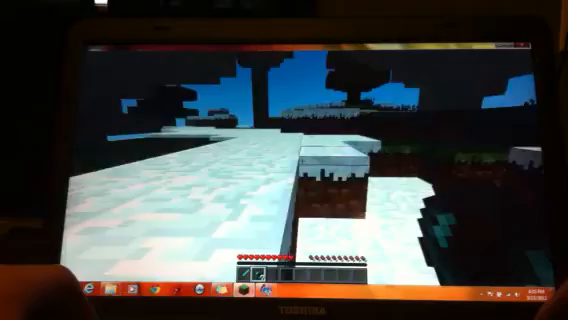
mouse_move(284, 160)
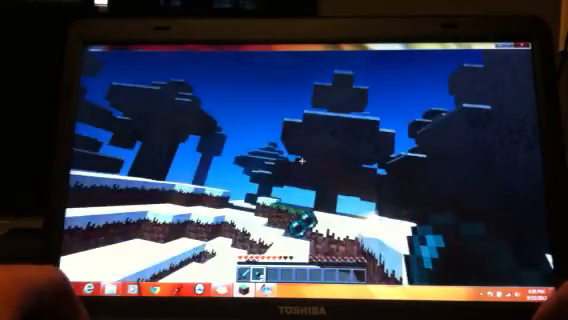